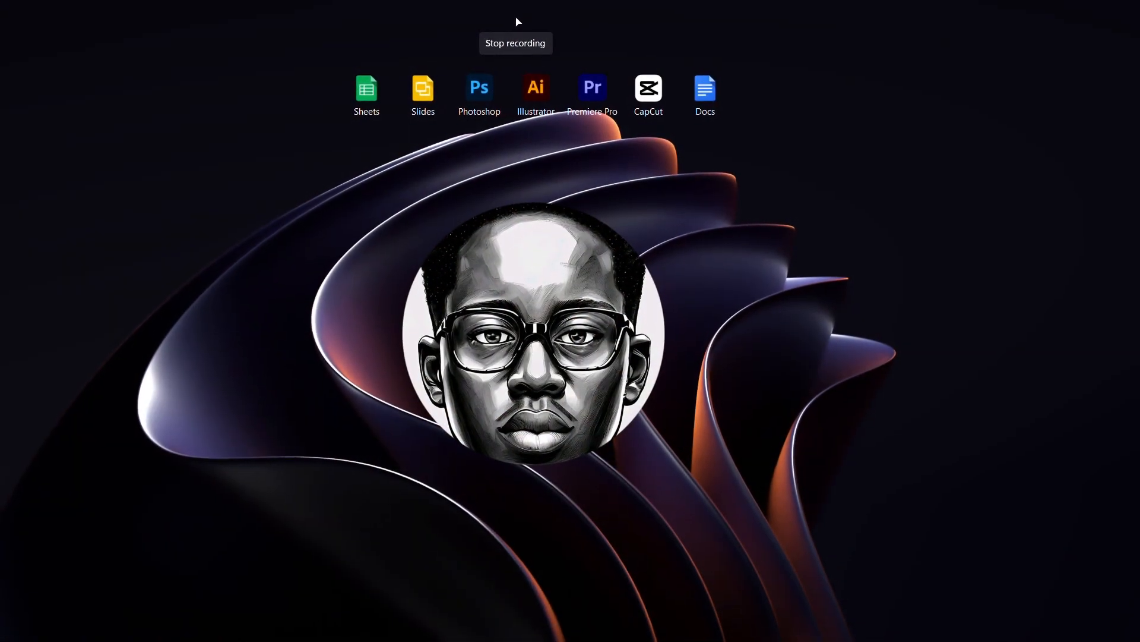
Launch Photoshop from the desktop and reach its home screen
click(478, 87)
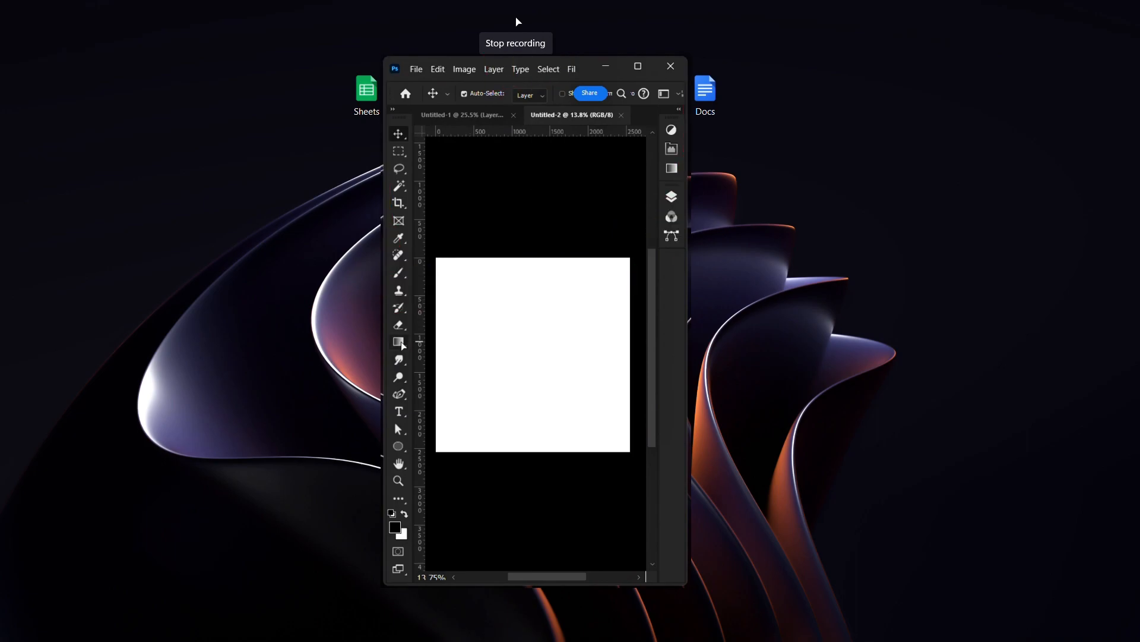
click(670, 66)
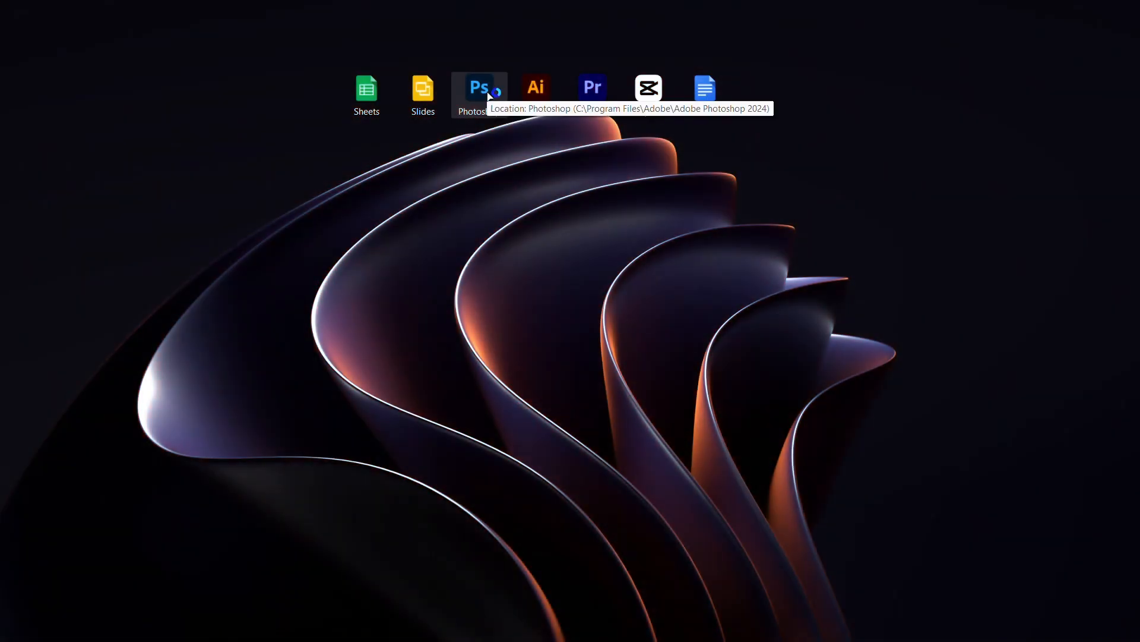
double_click(479, 88)
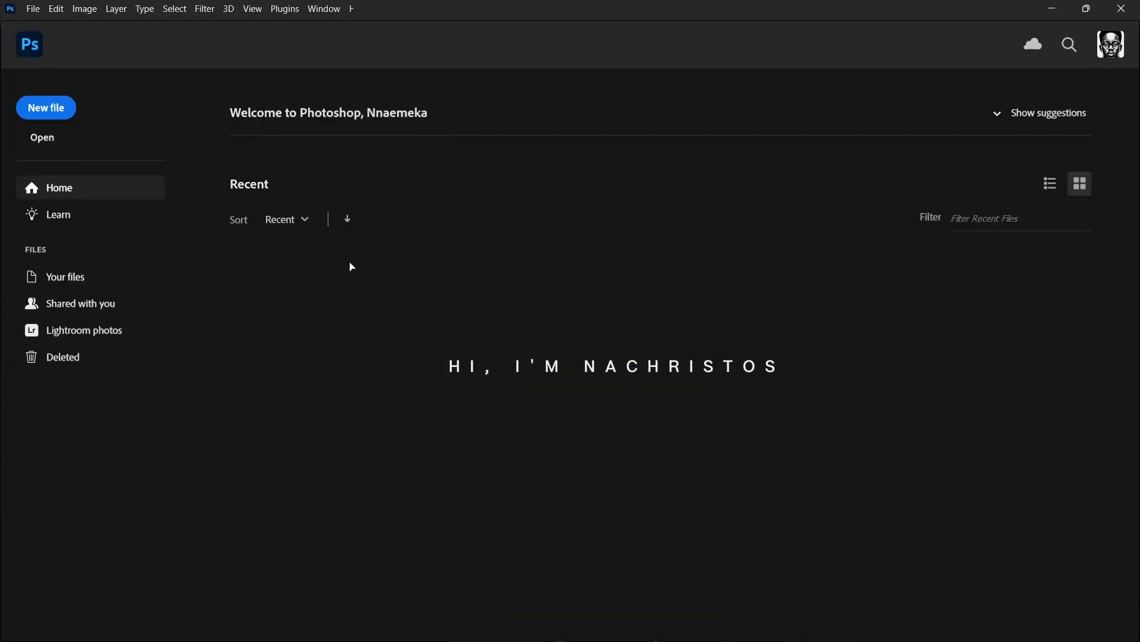
mouse_move(263, 263)
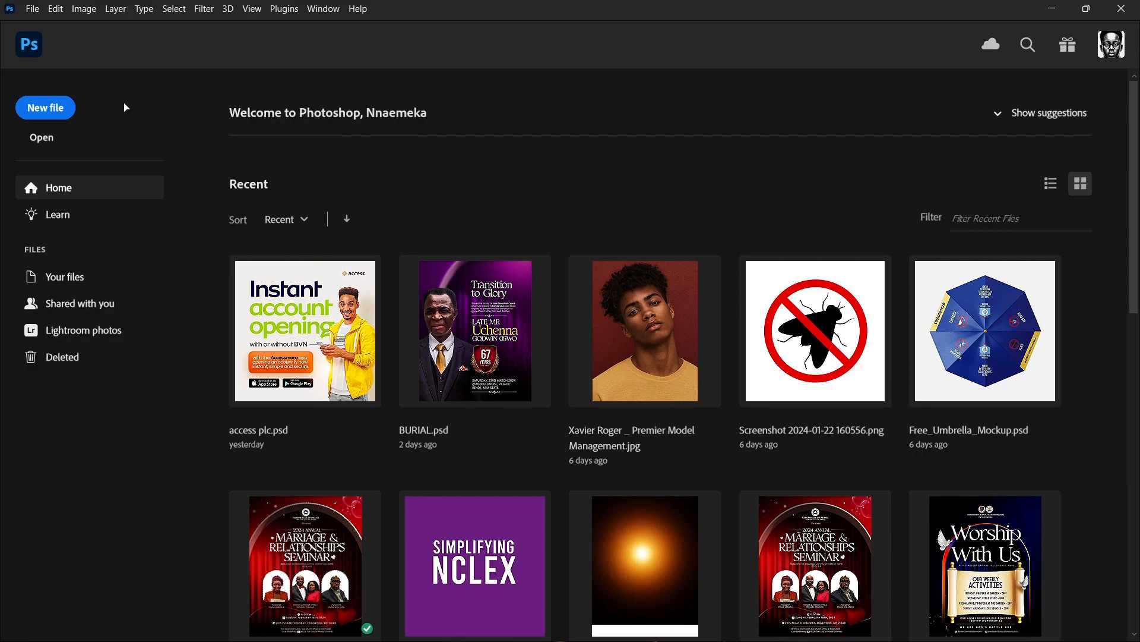
Create a new document 1080 px wide by 1920 px high
click(45, 107)
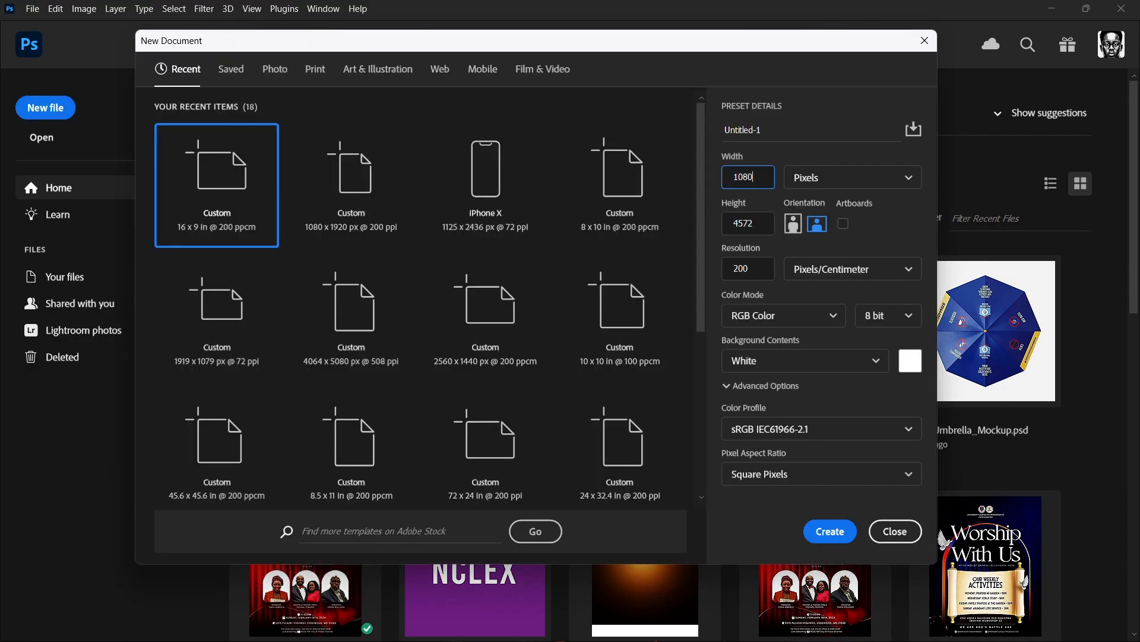
click(747, 223)
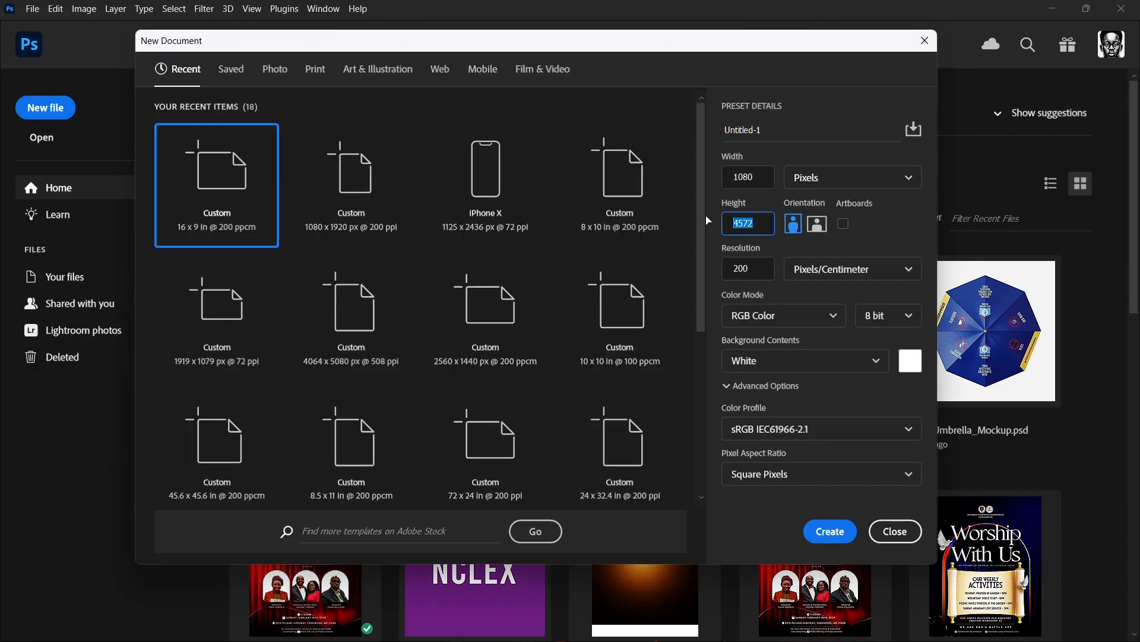
text(1920)
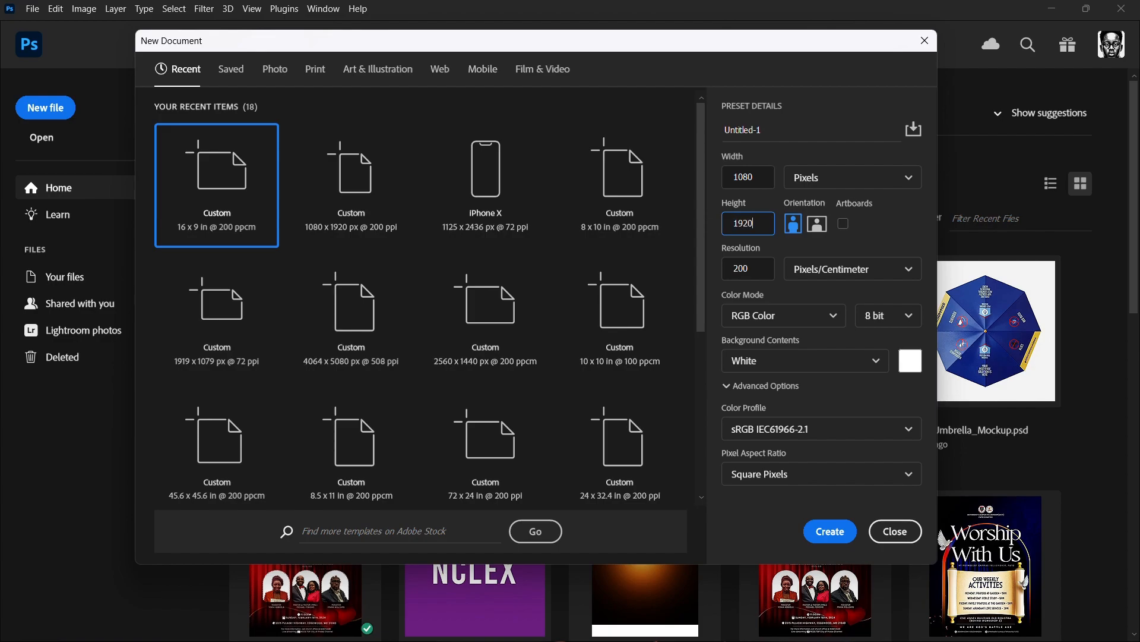
click(894, 531)
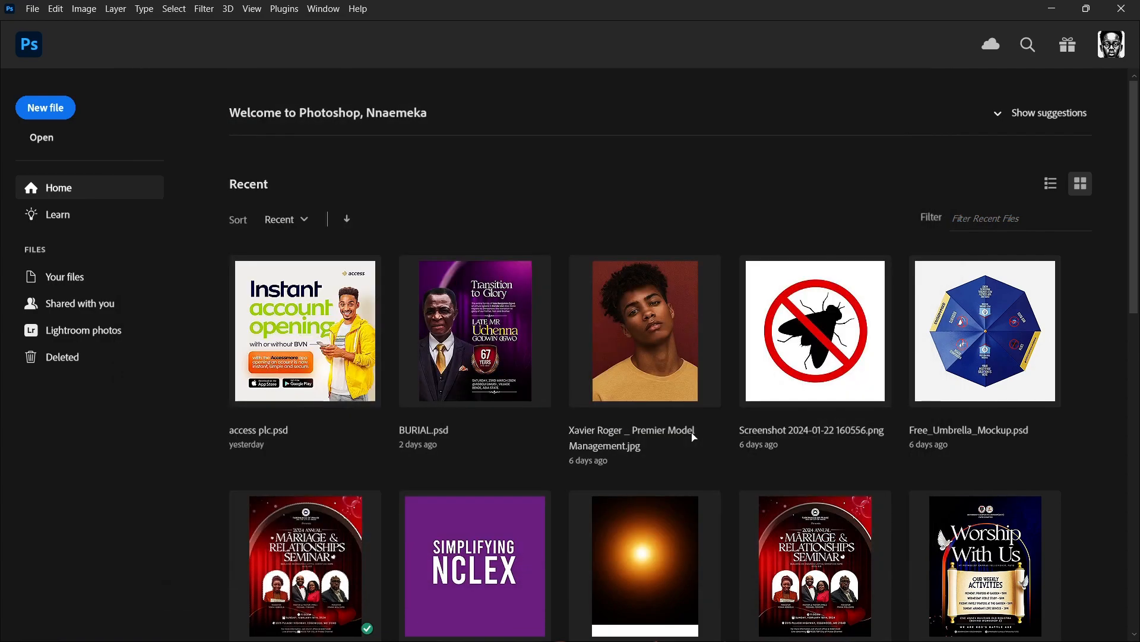
Show the blank 1080 × 1920 canvas, briefly revealing then hiding the Properties/Layers panels
click(45, 107)
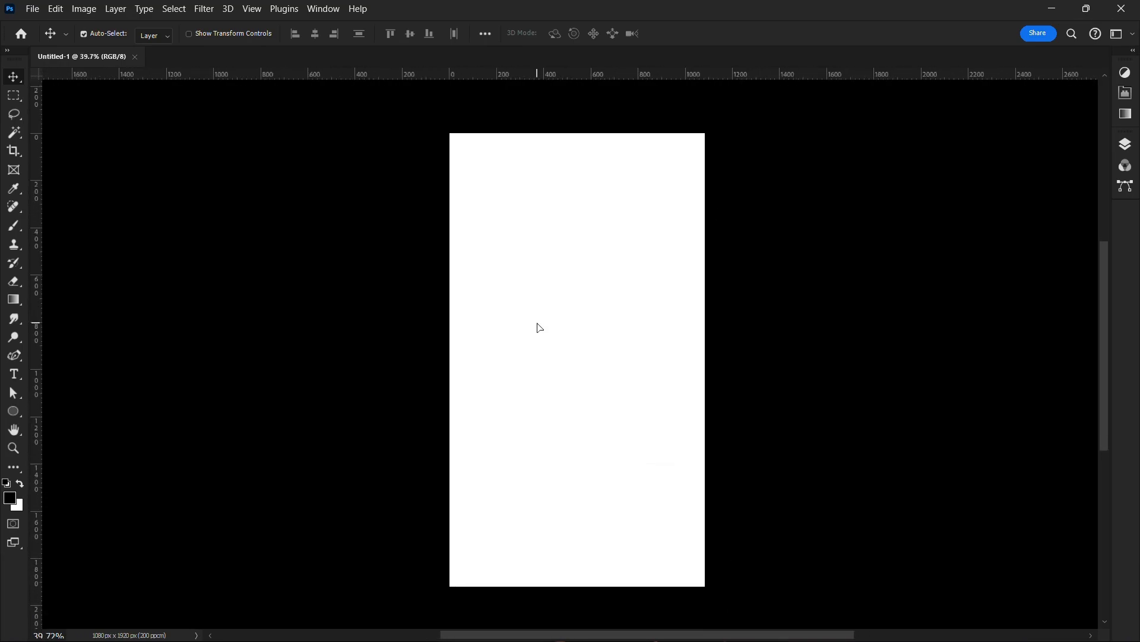
click(323, 8)
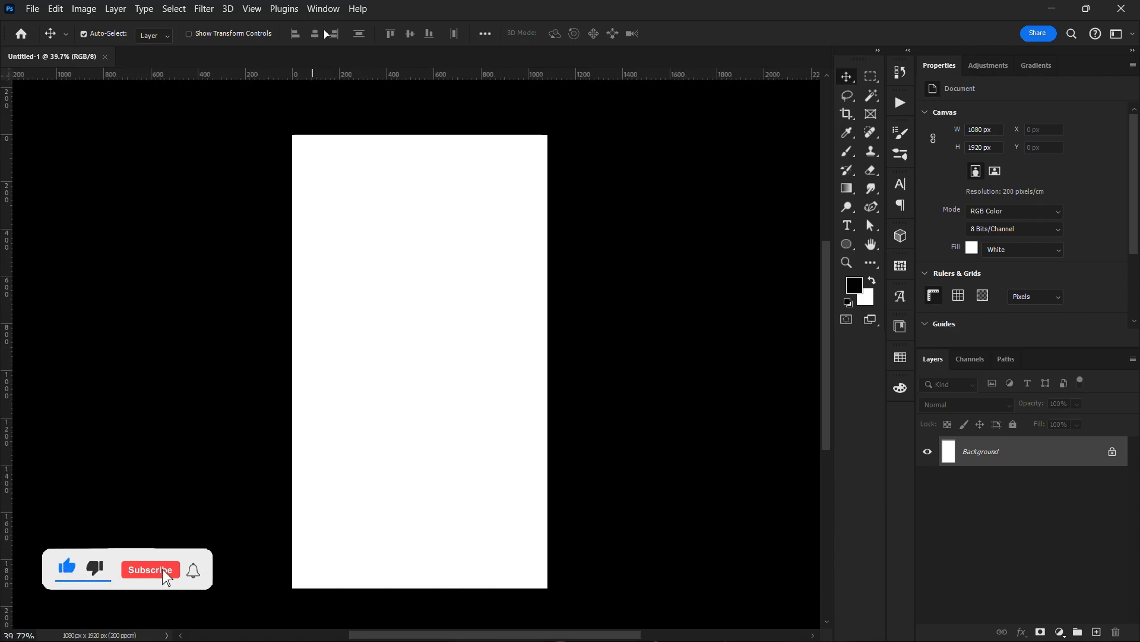
click(324, 9)
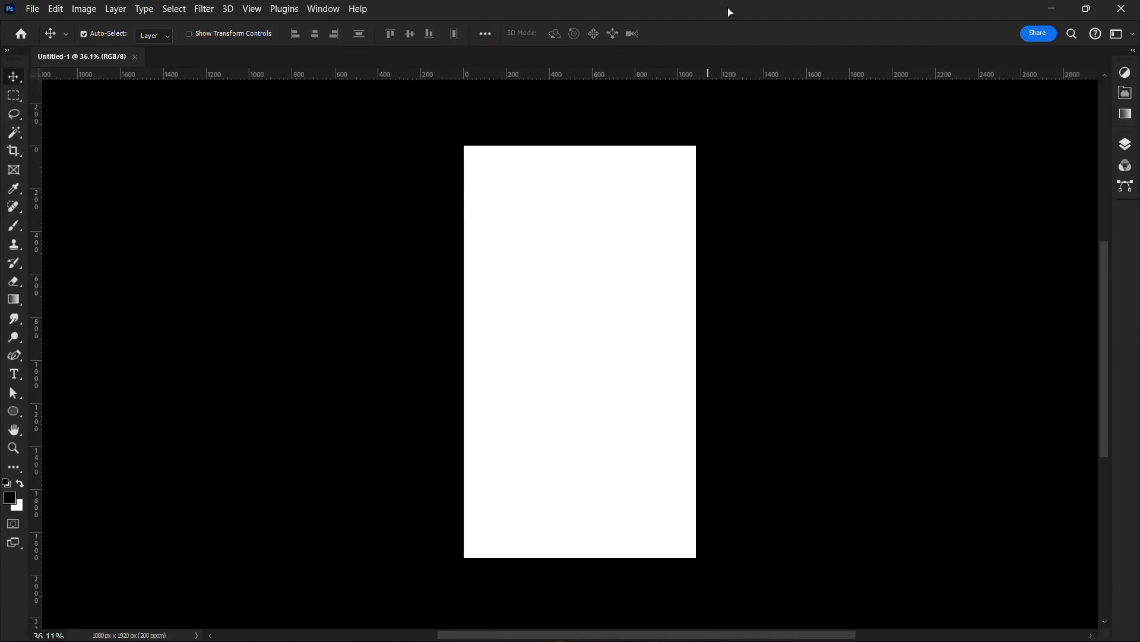
Restore the window down and narrow it into a phone-shaped frame around the canvas
click(1085, 7)
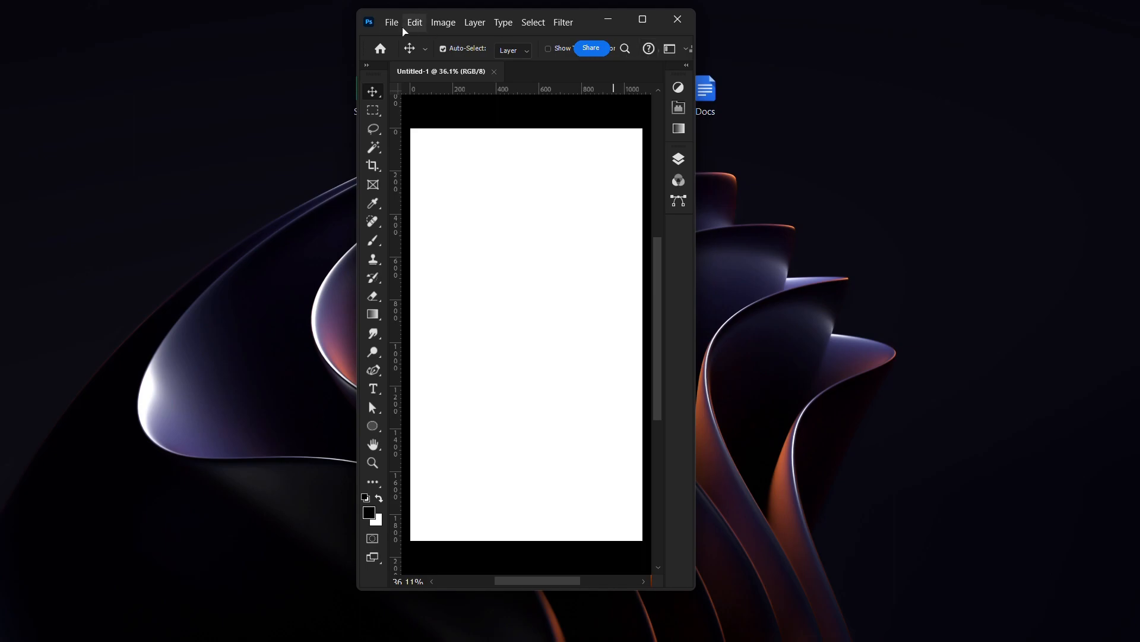
mouse_move(681, 270)
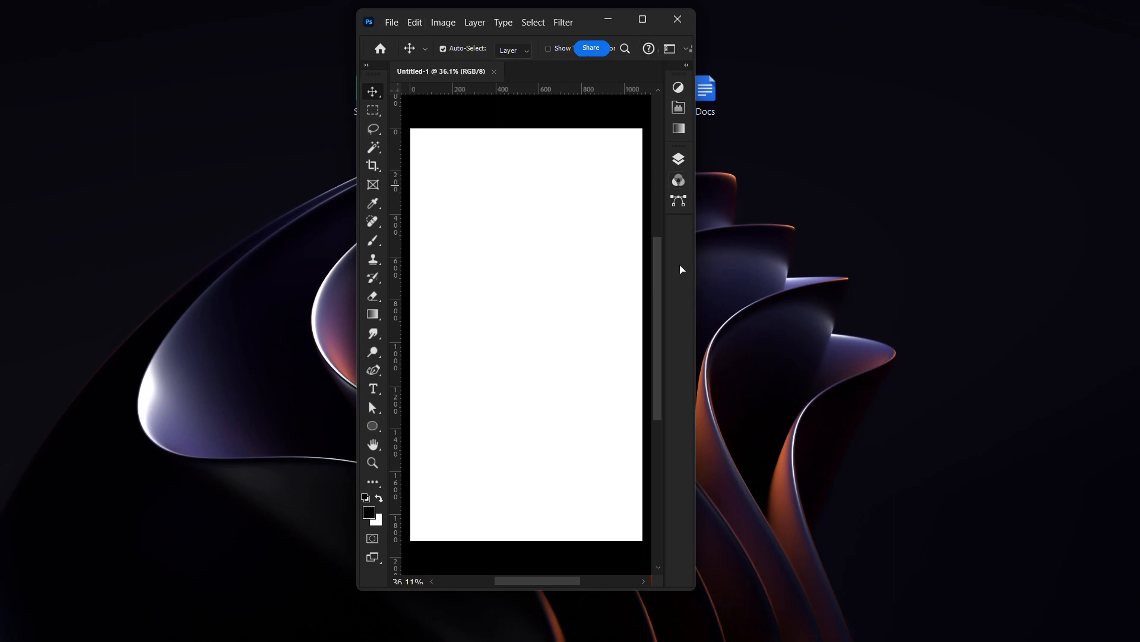
mouse_move(718, 85)
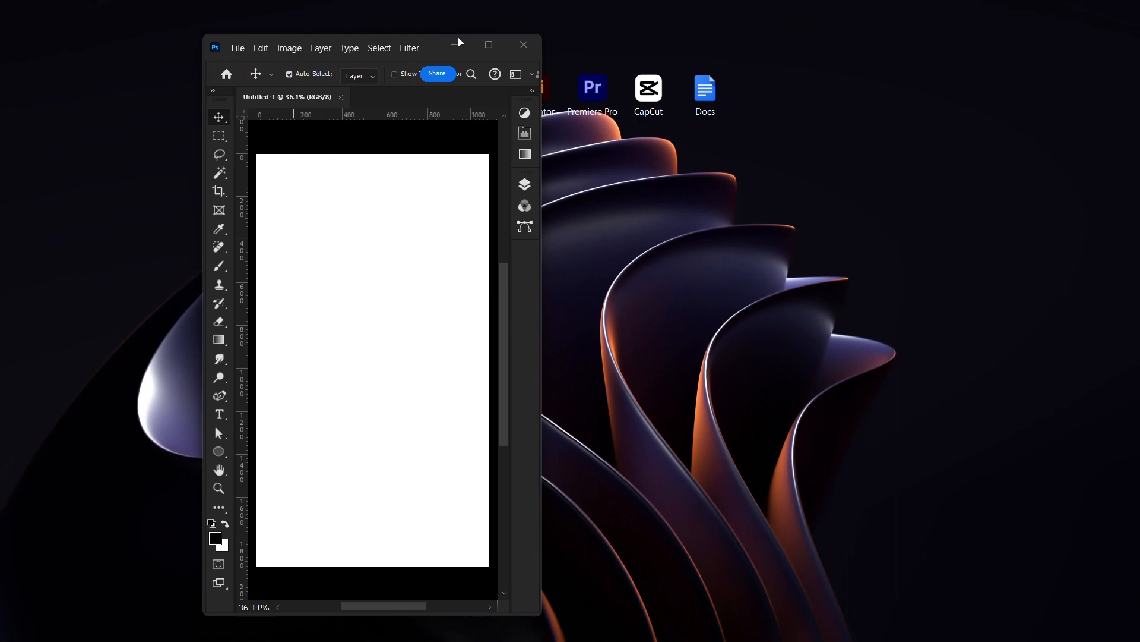
mouse_move(385, 43)
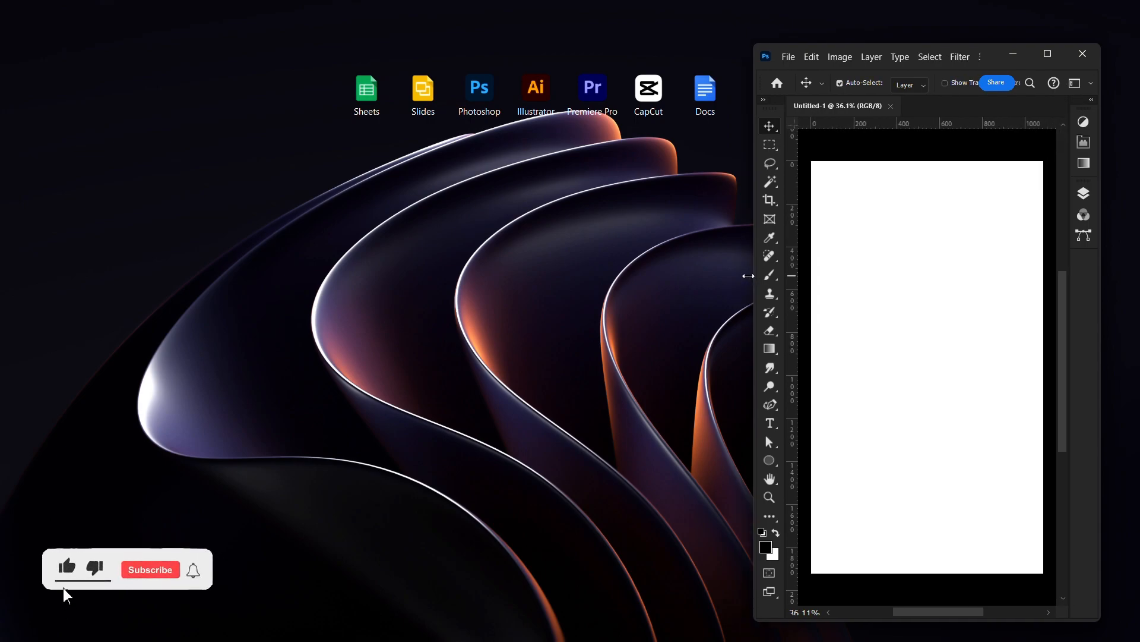
click(149, 569)
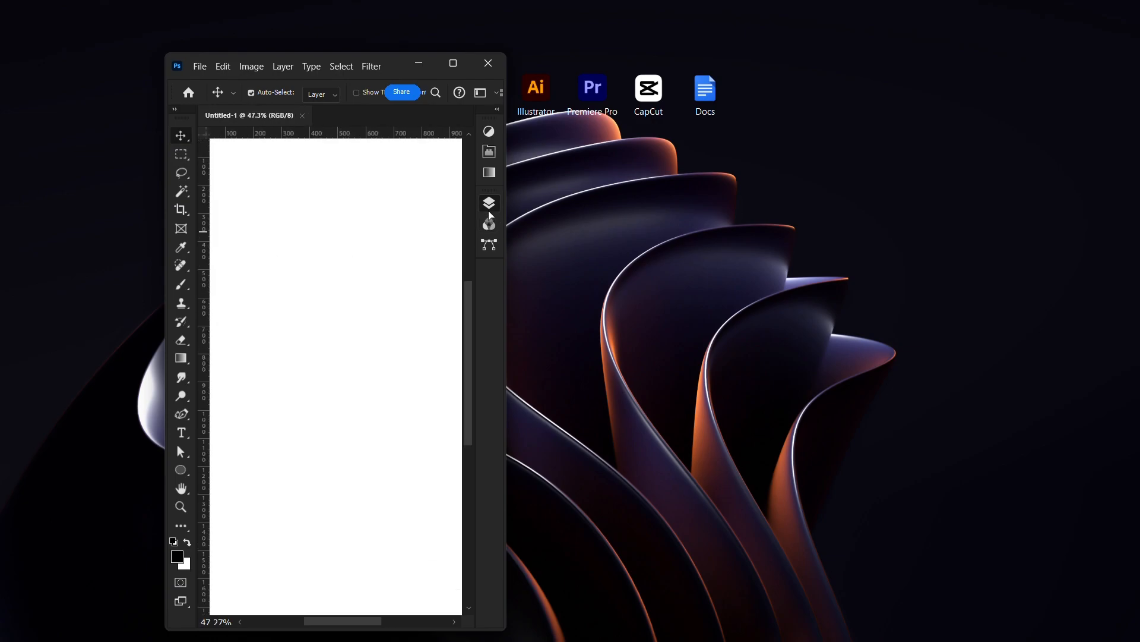
Inspect the Channels, Adjustments and Properties panels, then collapse them so the canvas fits the window
click(489, 202)
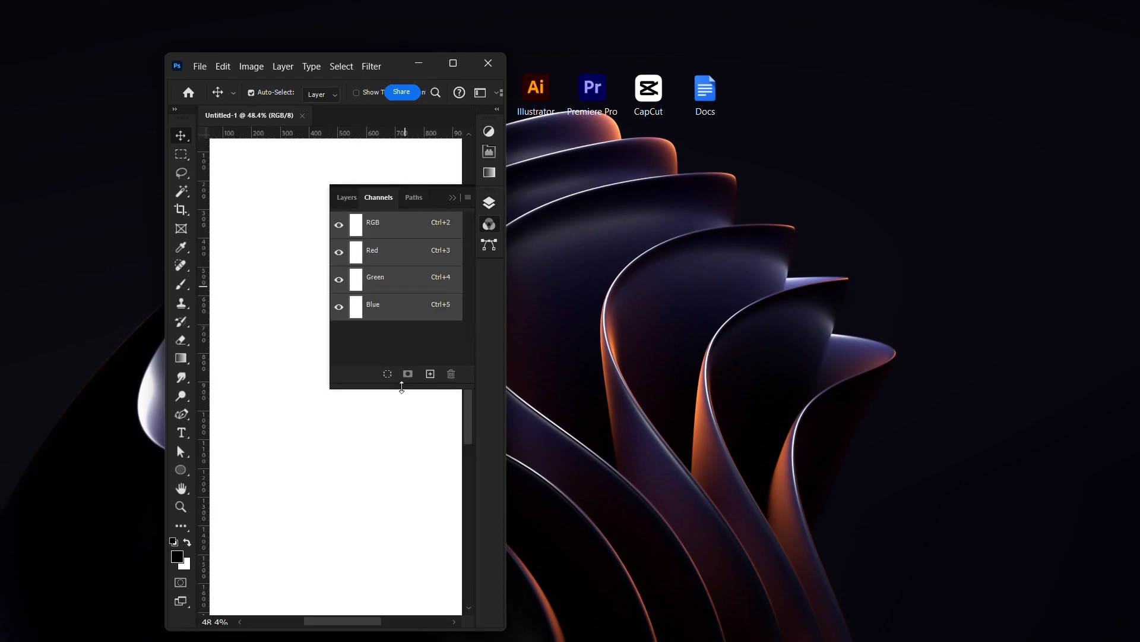
click(414, 197)
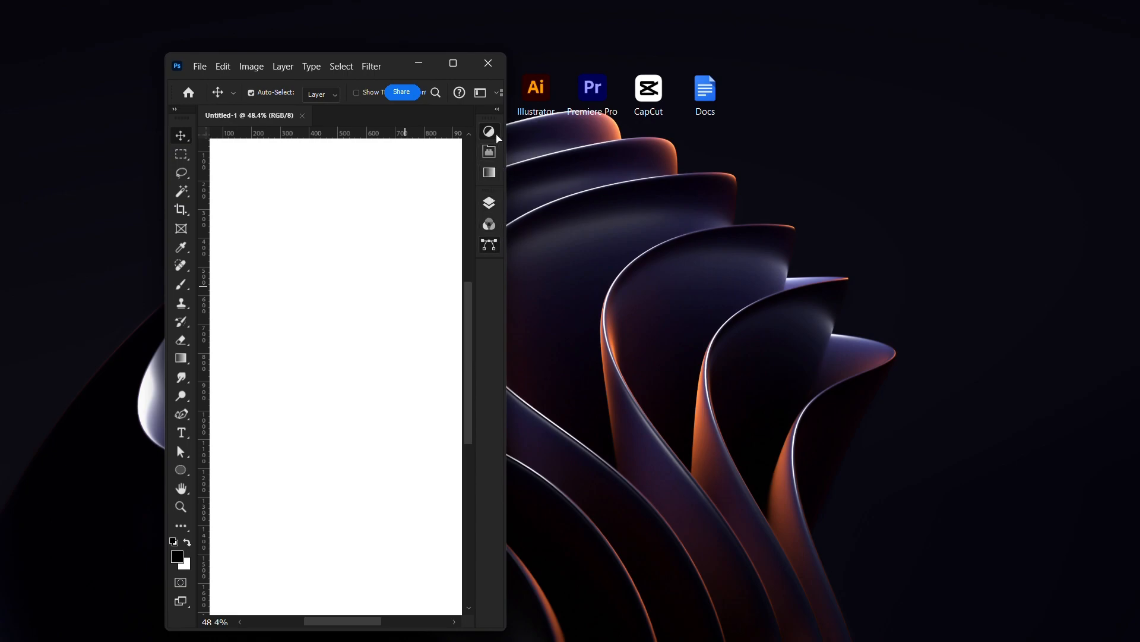
click(488, 131)
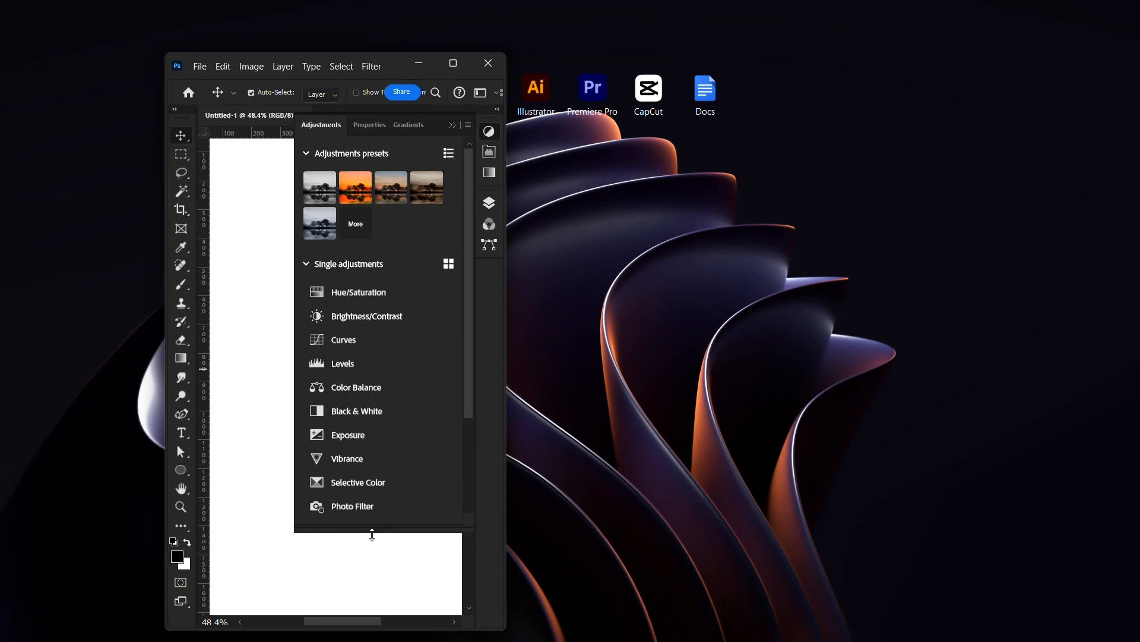
click(327, 124)
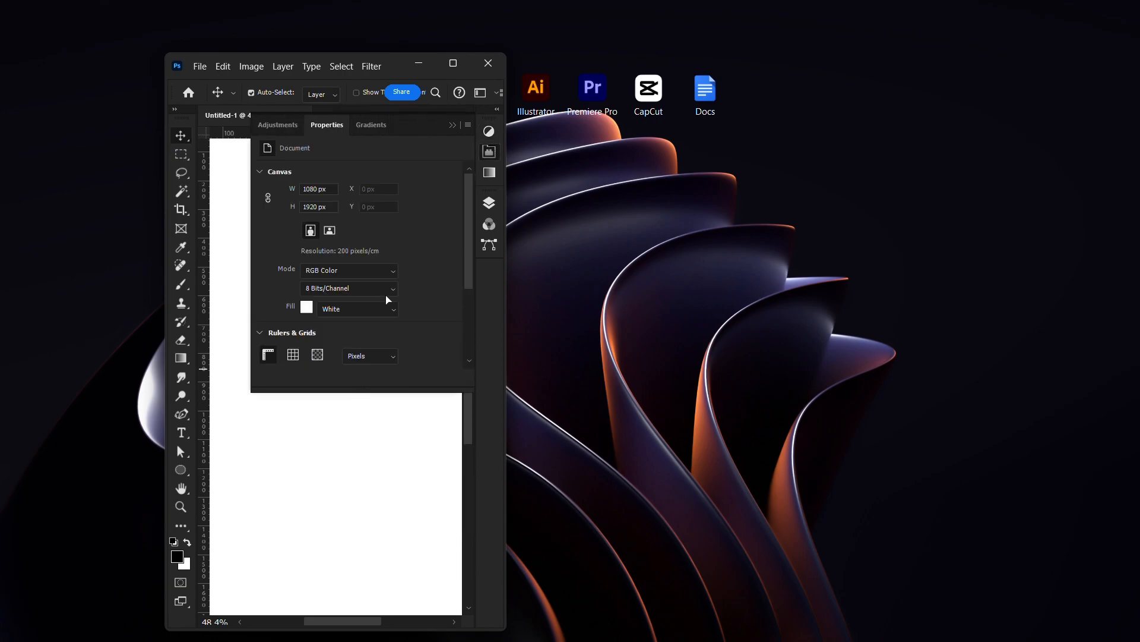
scroll(down, 3)
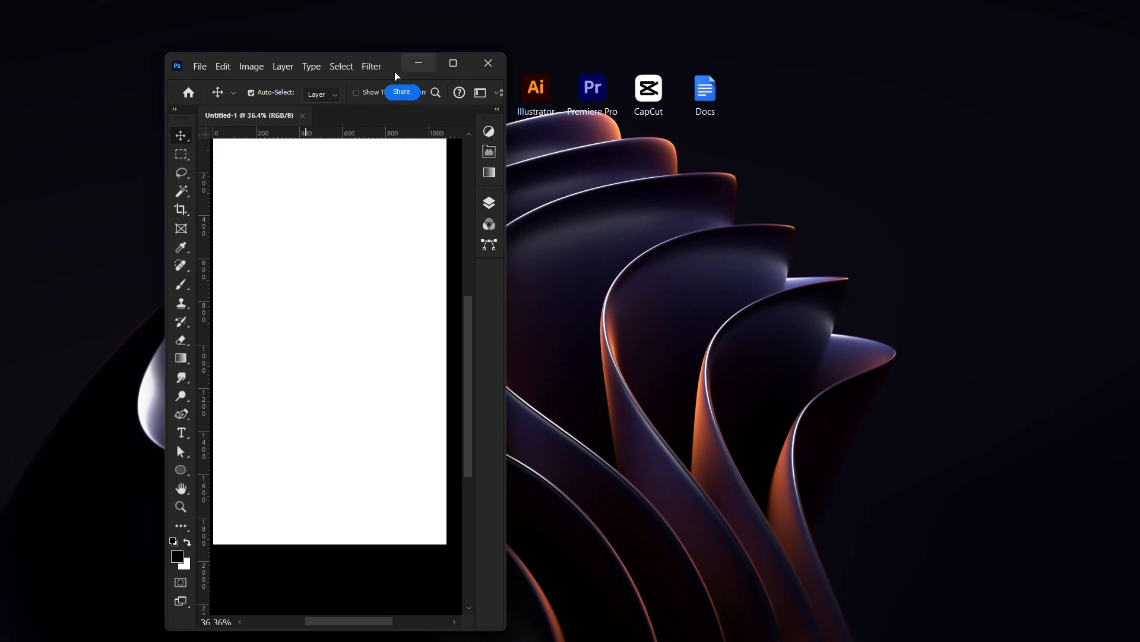
Move the narrow window to the desktop's left edge with the canvas at 40% zoom filling its height
drag(328, 64, 247, 42)
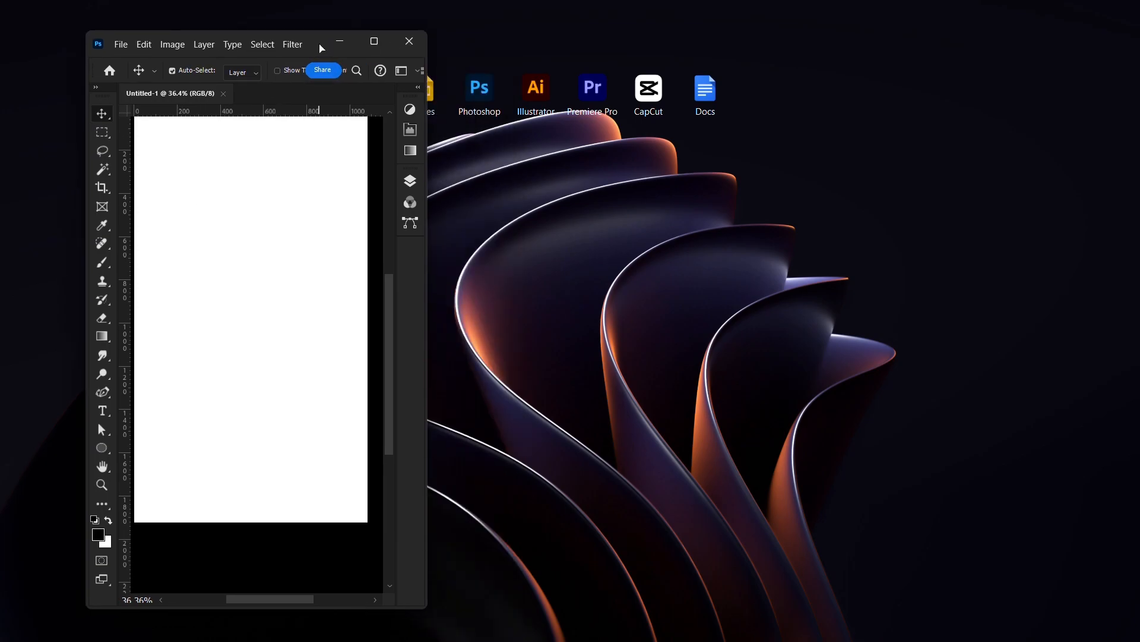
mouse_move(168, 64)
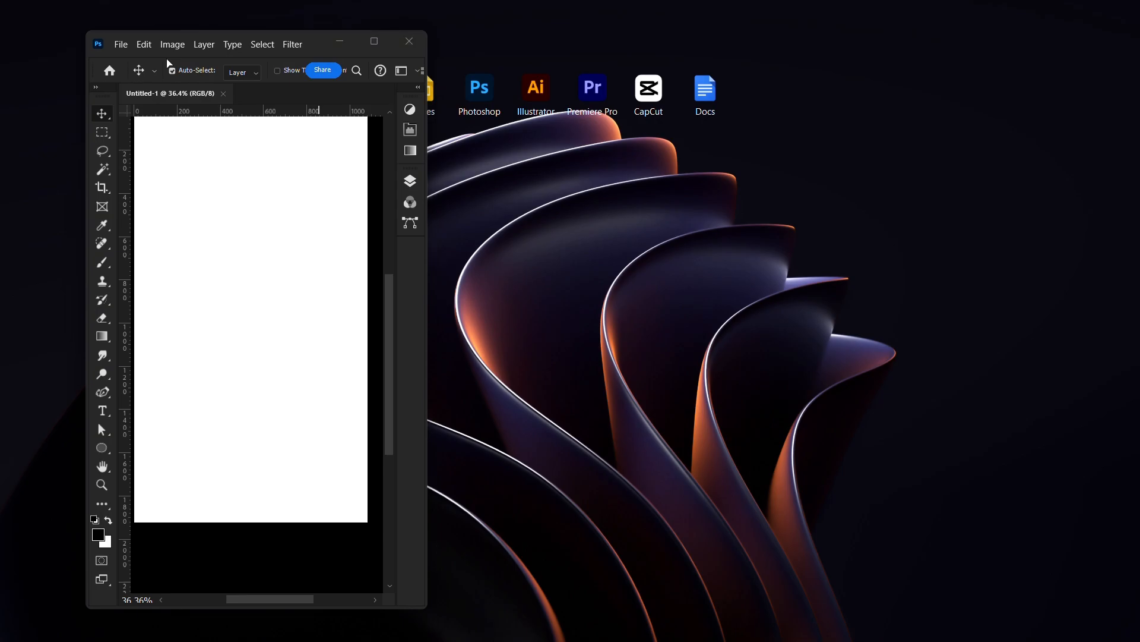
click(202, 623)
text(40)
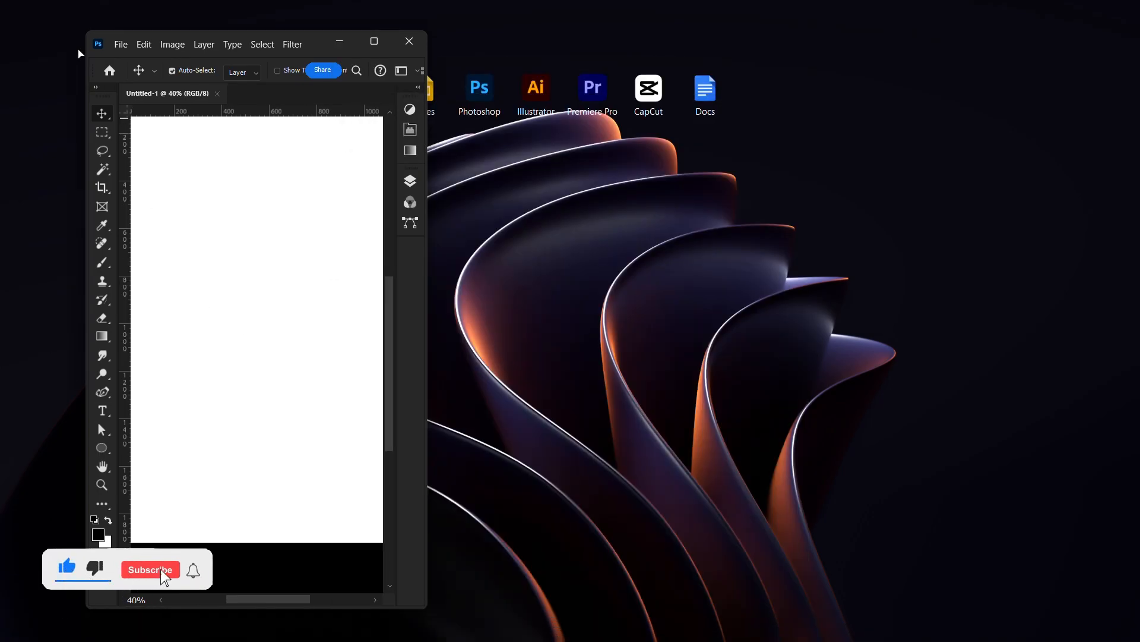
click(149, 569)
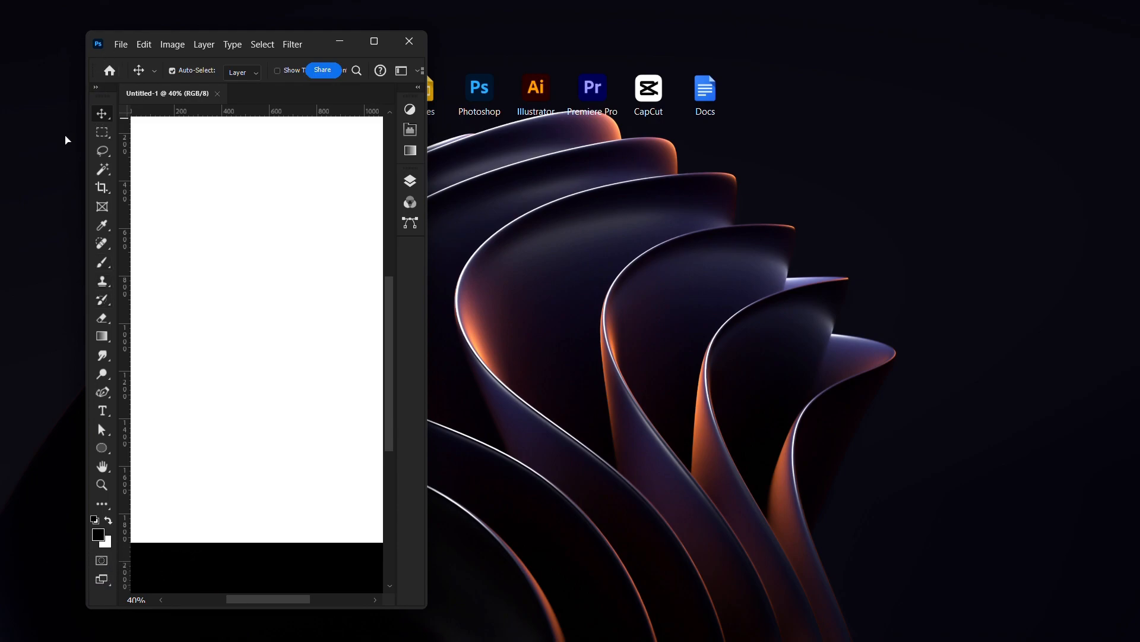
mouse_move(210, 98)
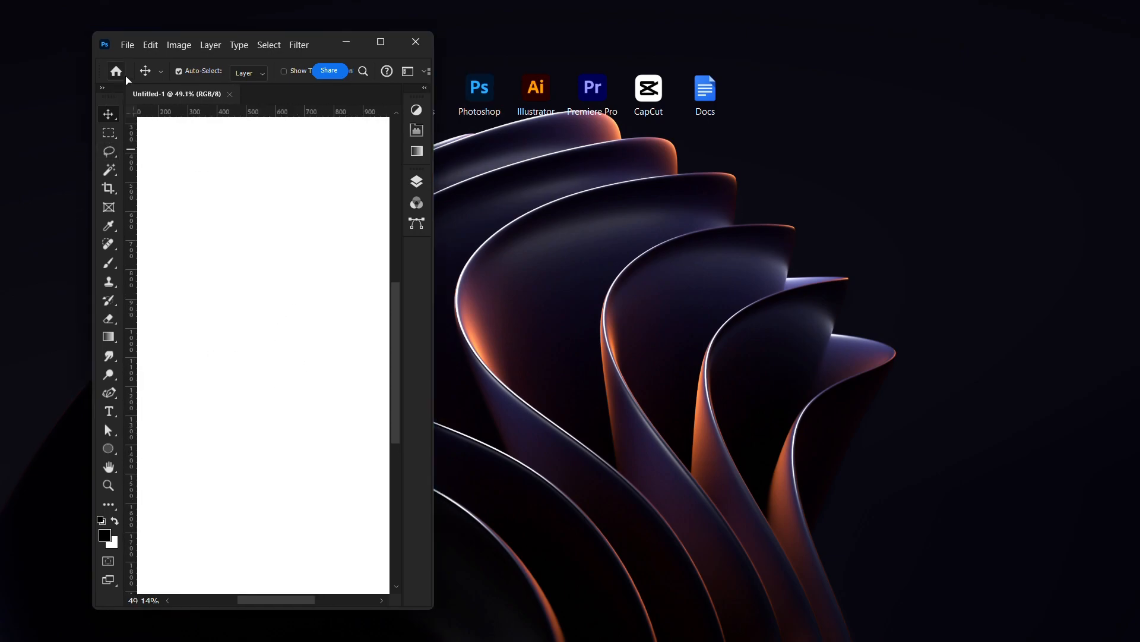
Return from the home screen to the blank document with the Ellipse tool active
click(115, 71)
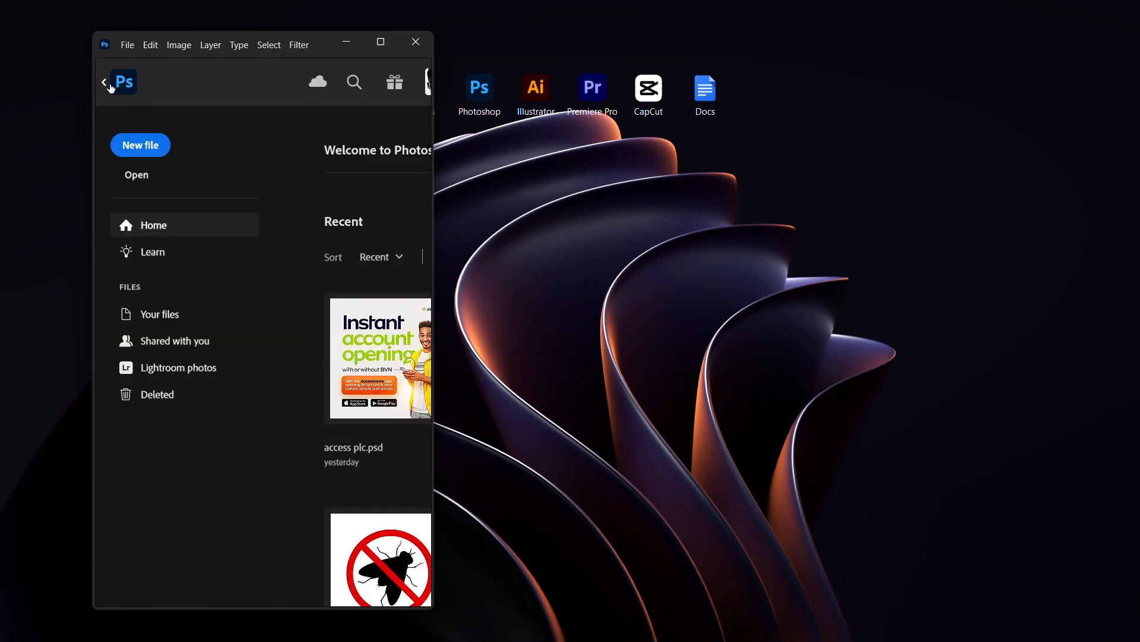
click(139, 145)
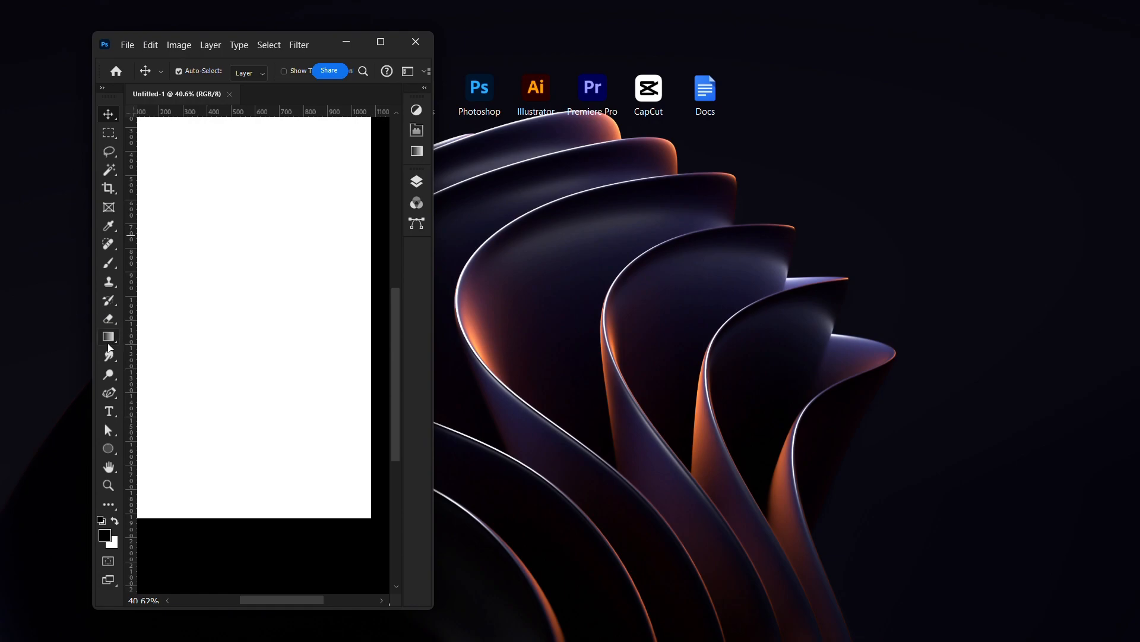
click(108, 448)
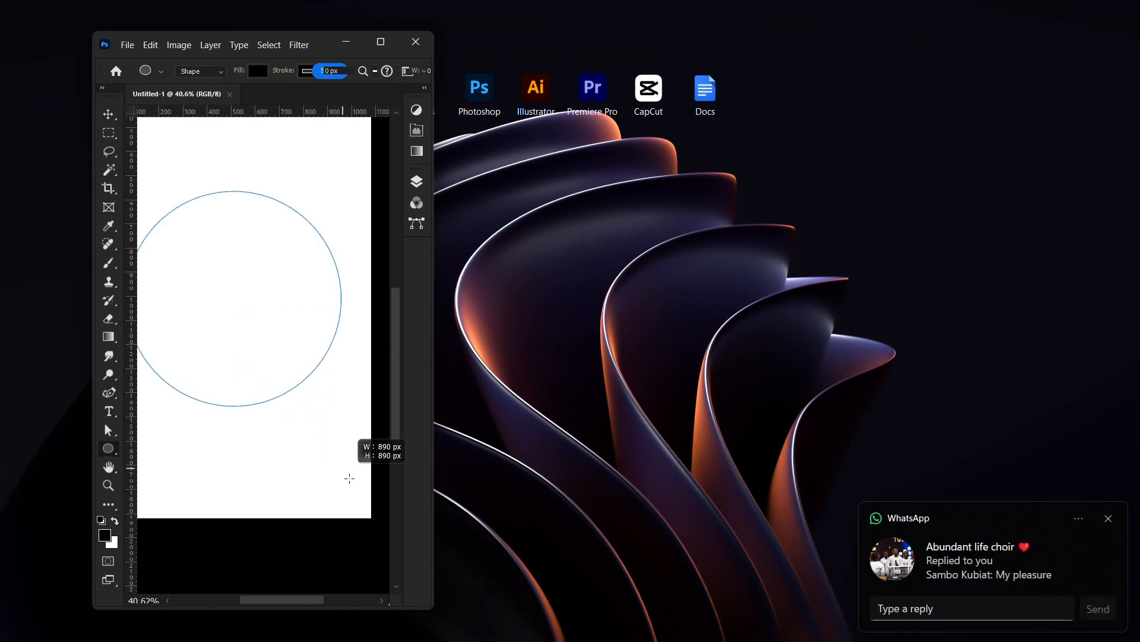
Draw a solid black circle and position it toward the canvas's lower middle
click(253, 103)
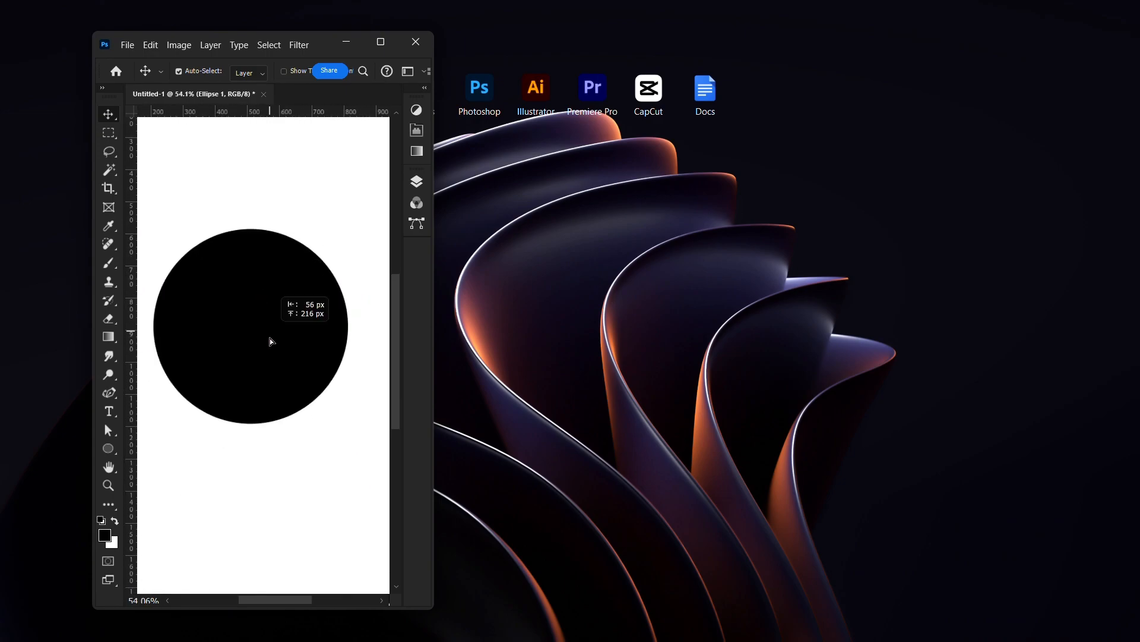
scroll(down, 3)
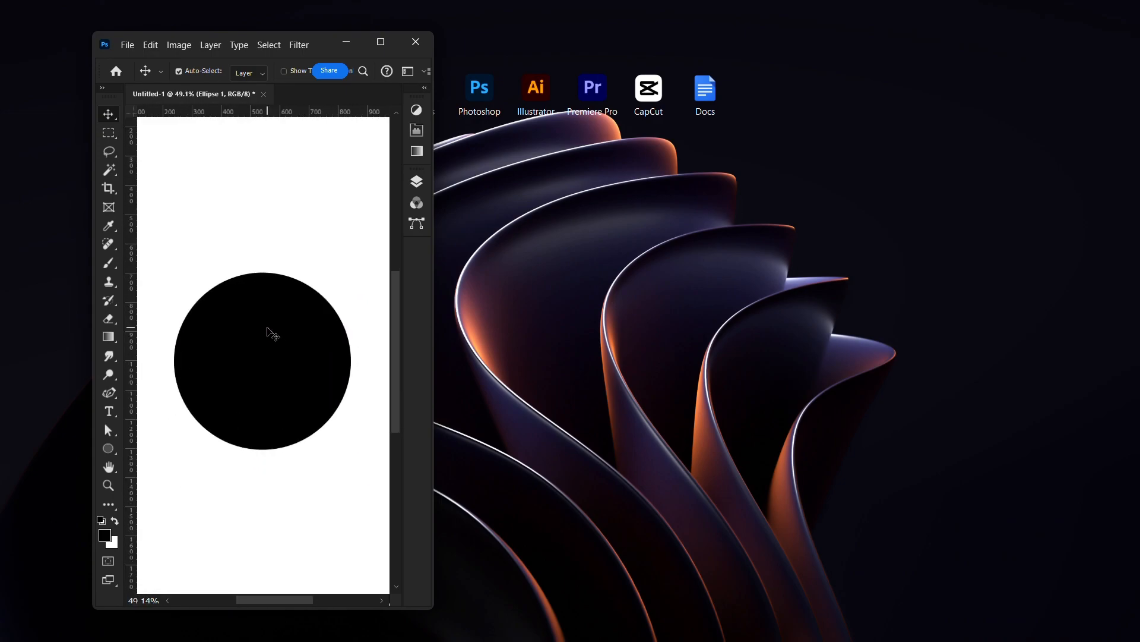
mouse_move(321, 264)
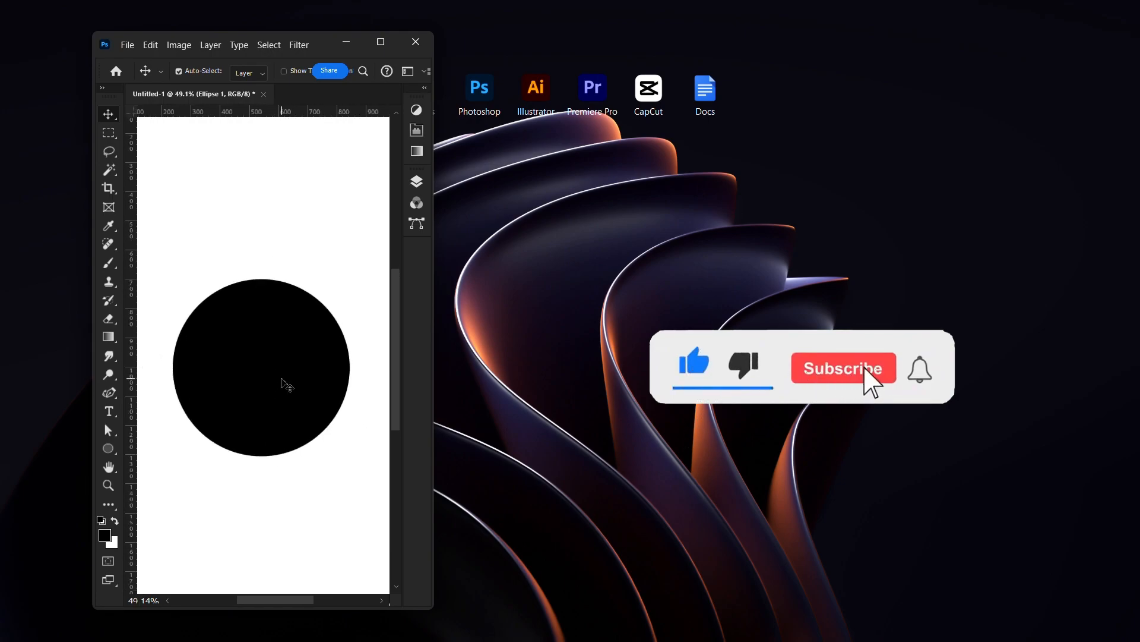
click(843, 368)
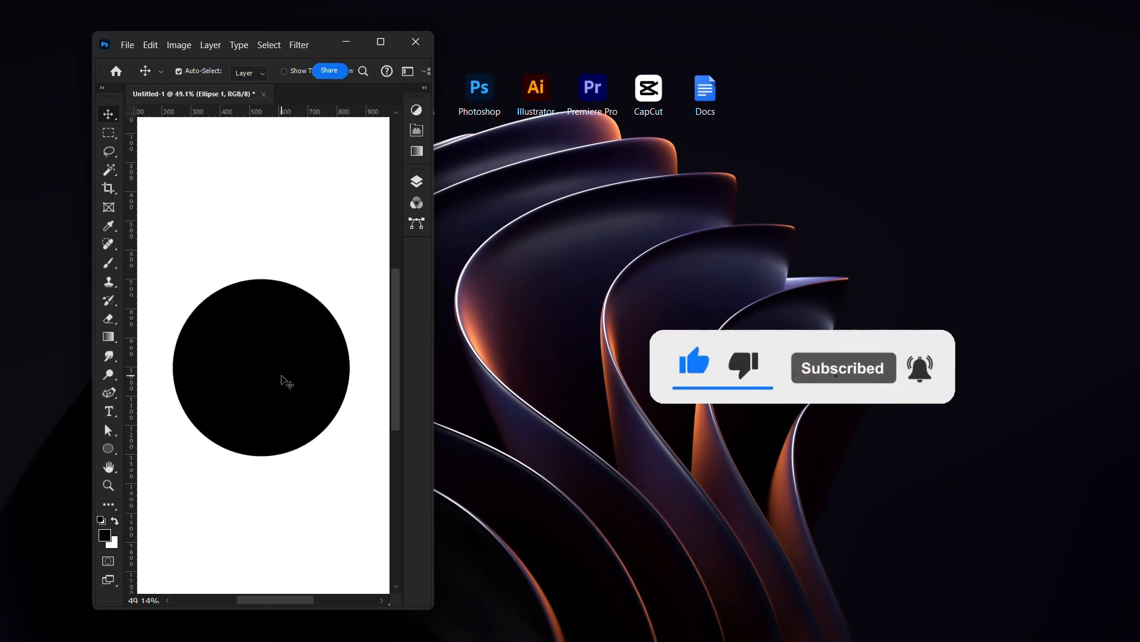